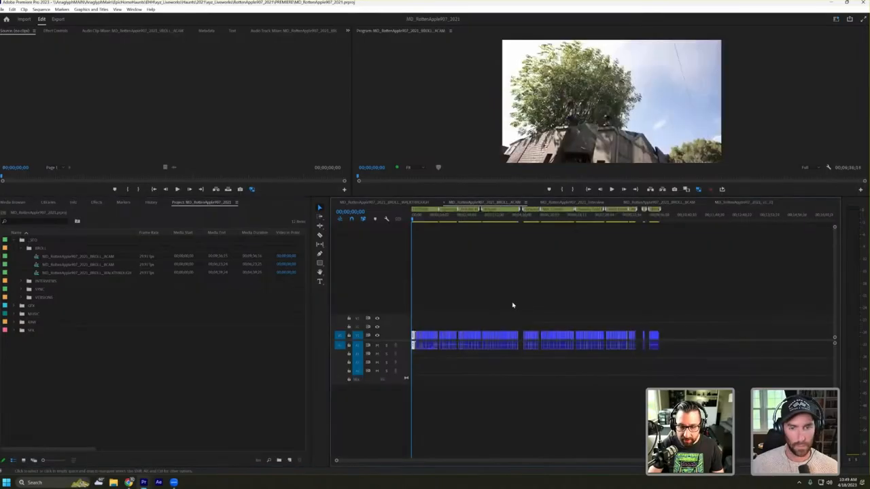
Step: Collapse the _SEQ bin so the RAW bin's camera subfolders can be revealed
{"action": "left_click", "coordinate": [435, 214]}
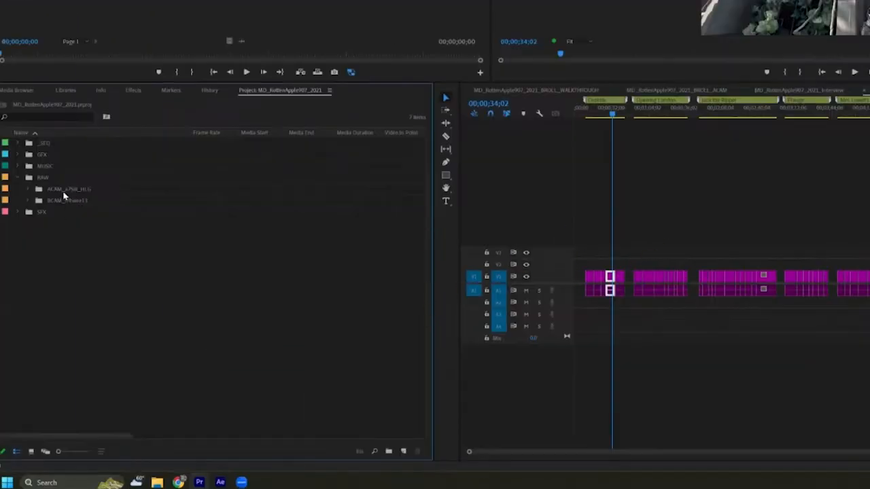
{"action": "mouse_move", "coordinate": [68, 189]}
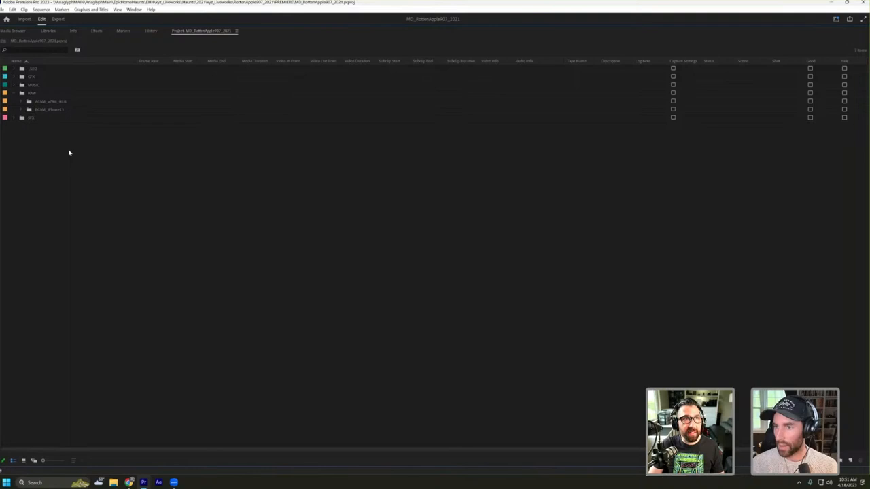
{"action": "mouse_move", "coordinate": [60, 107]}
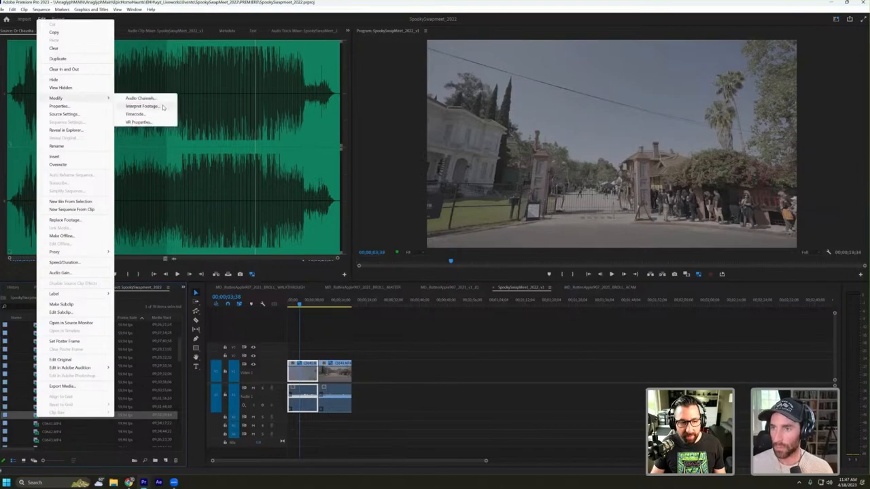
Step: Interpret clip C0640 with a Sony S-Log3/S-Gamut3.Cine color space override
{"action": "left_click", "coordinate": [138, 106]}
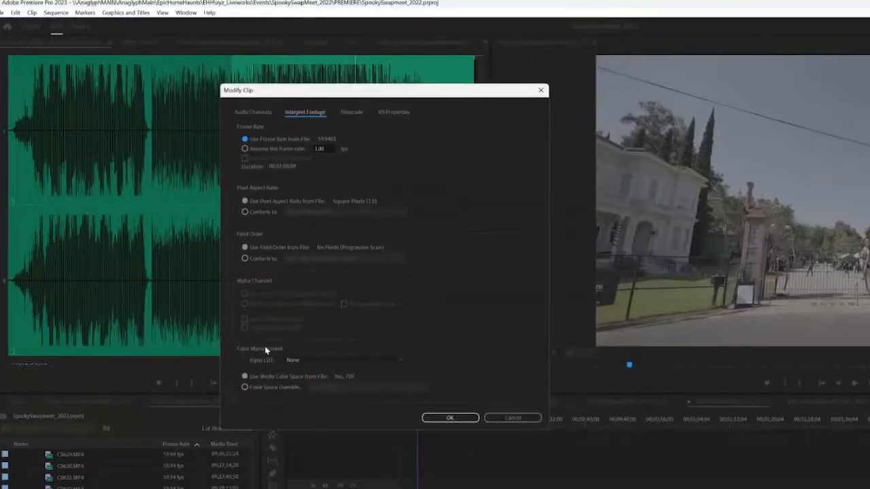
{"action": "left_click", "coordinate": [245, 388]}
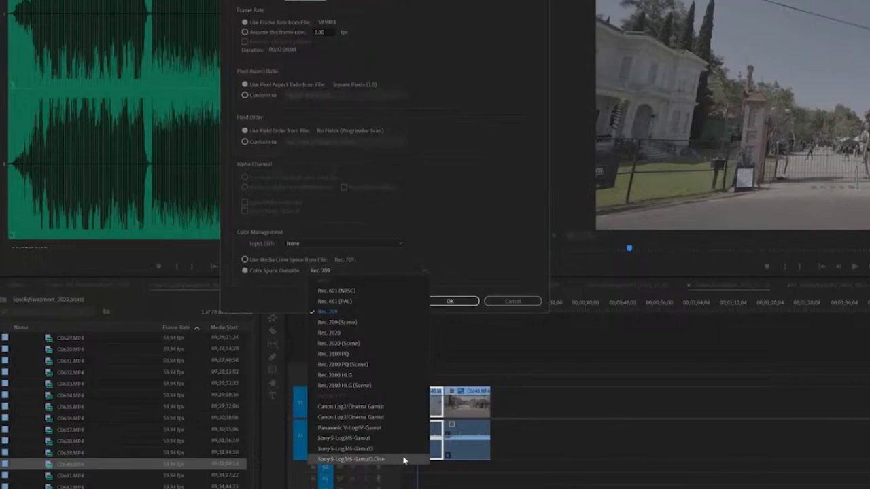
{"action": "left_click", "coordinate": [352, 459]}
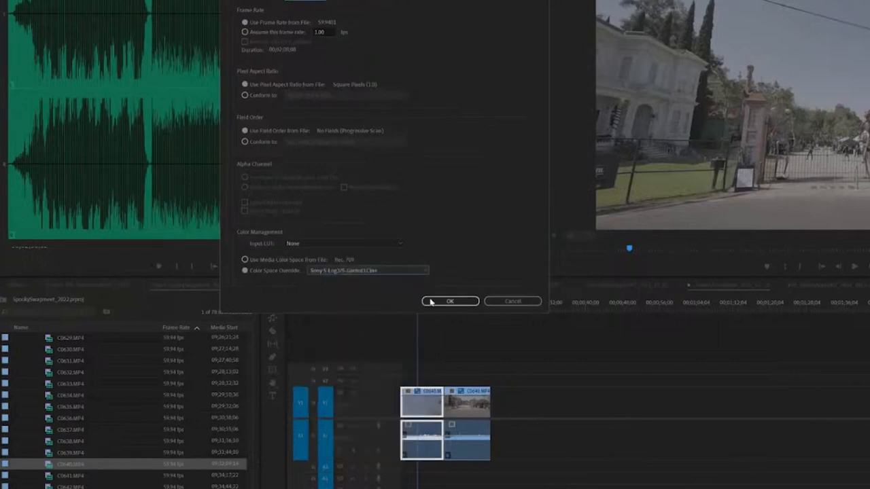
{"action": "left_click", "coordinate": [449, 301]}
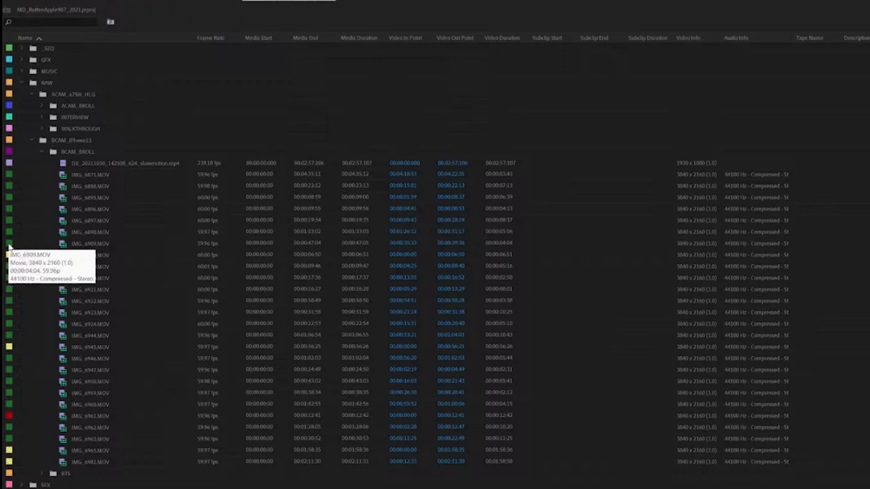
{"action": "mouse_move", "coordinate": [102, 266]}
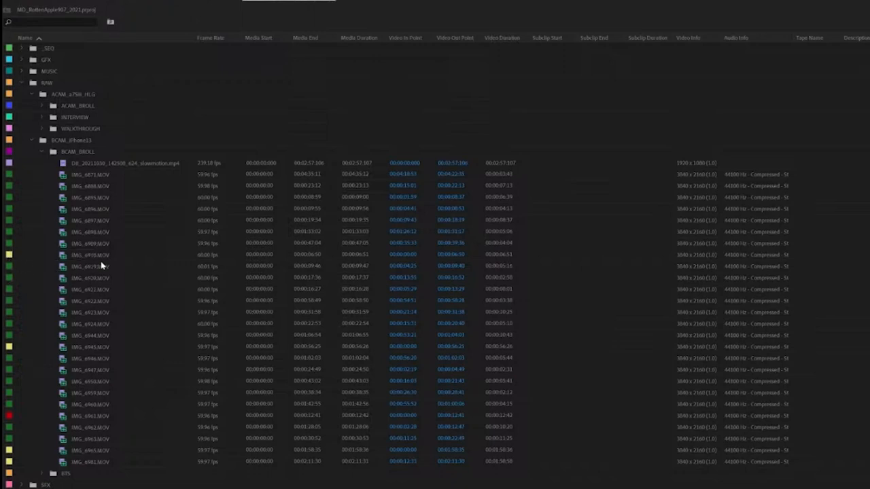
{"action": "mouse_move", "coordinate": [90, 263]}
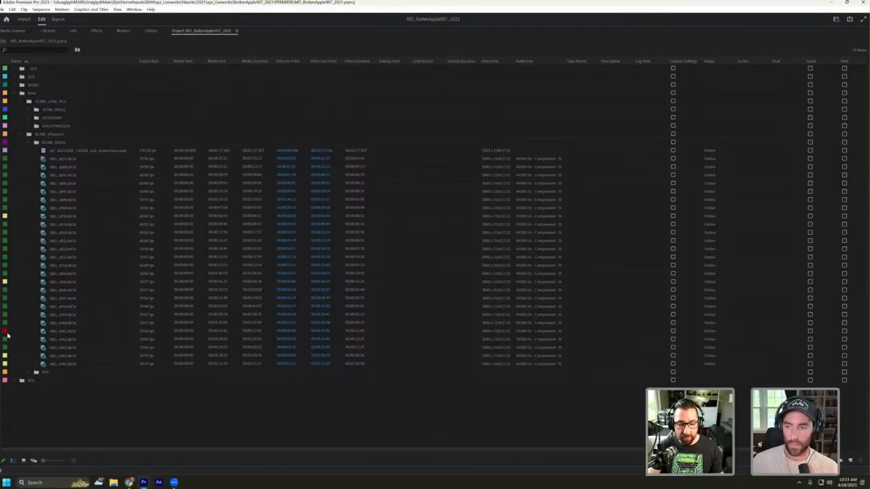
{"action": "mouse_move", "coordinate": [7, 333]}
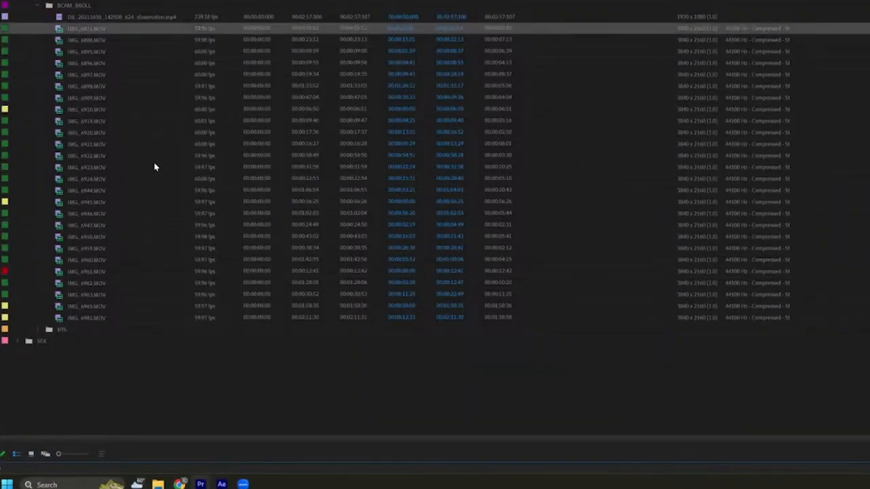
Step: Bring up the clip's context menu to view its USED/BAD/UNUSED labels
{"action": "right_click", "coordinate": [85, 28]}
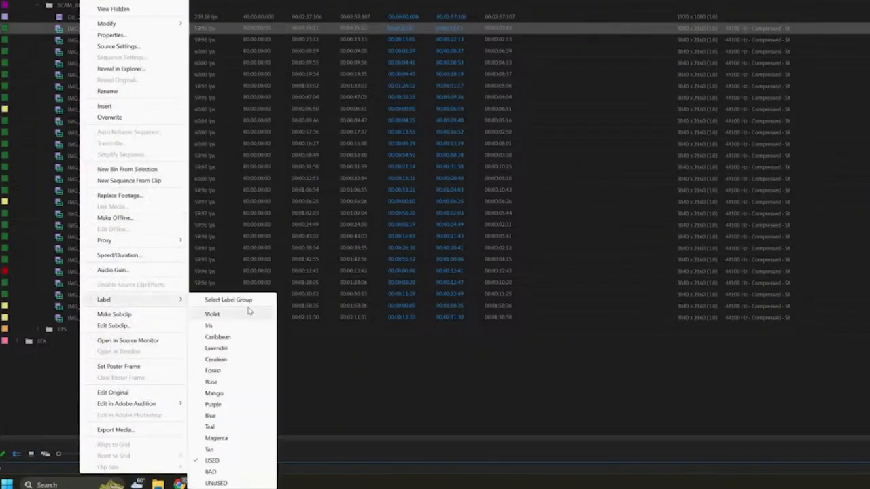
{"action": "mouse_move", "coordinate": [236, 471]}
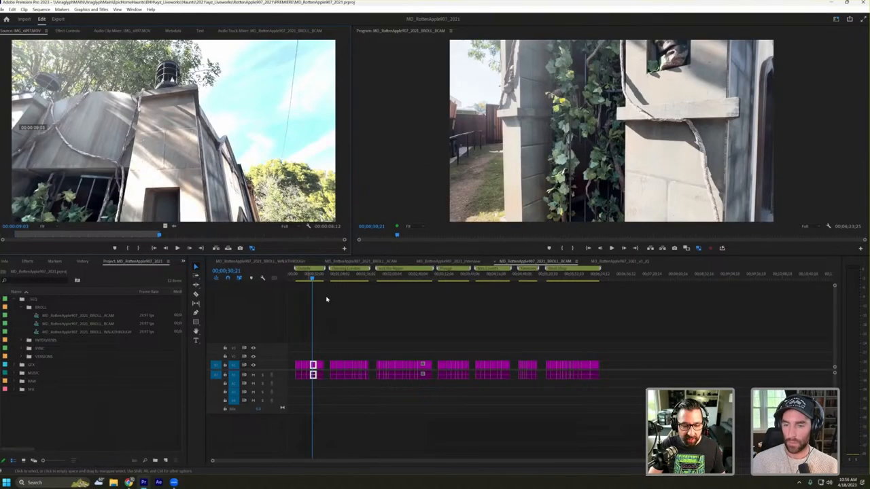
{"action": "mouse_move", "coordinate": [303, 290]}
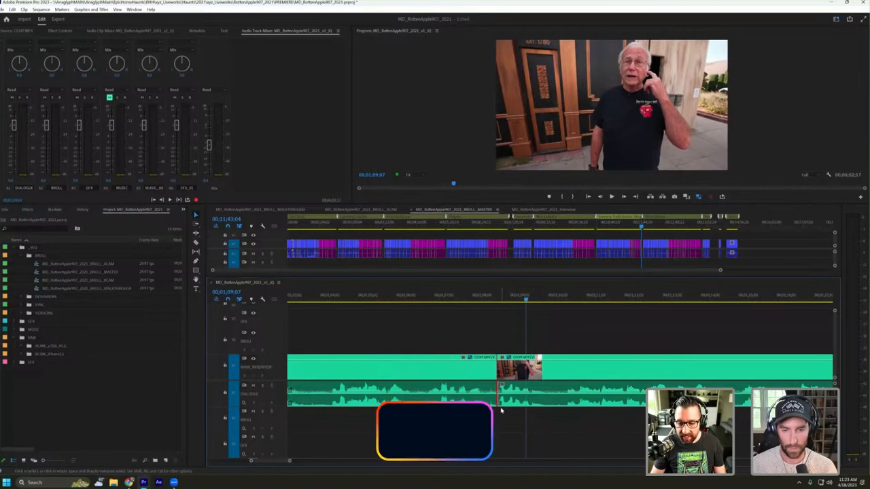
Step: Apply the default audio crossfade at the DIALOGUE track cut with Shift+D
{"action": "key", "text": "shift+d"}
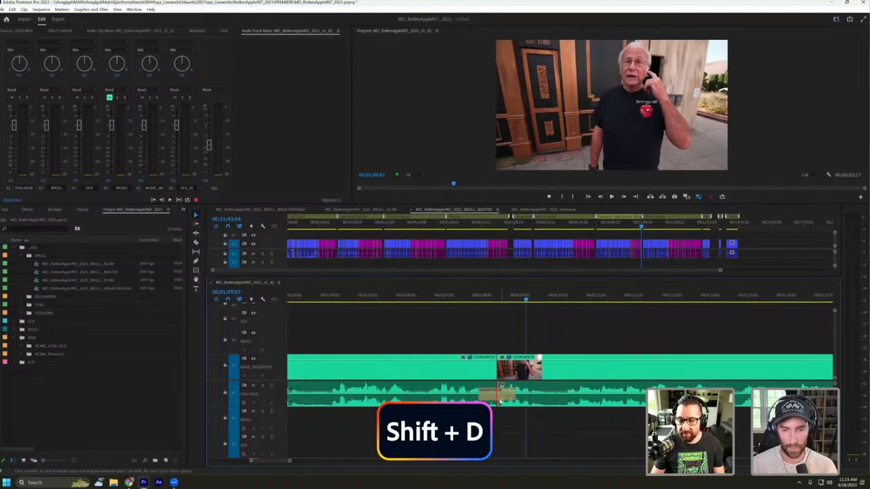
{"action": "key", "text": "shift+d"}
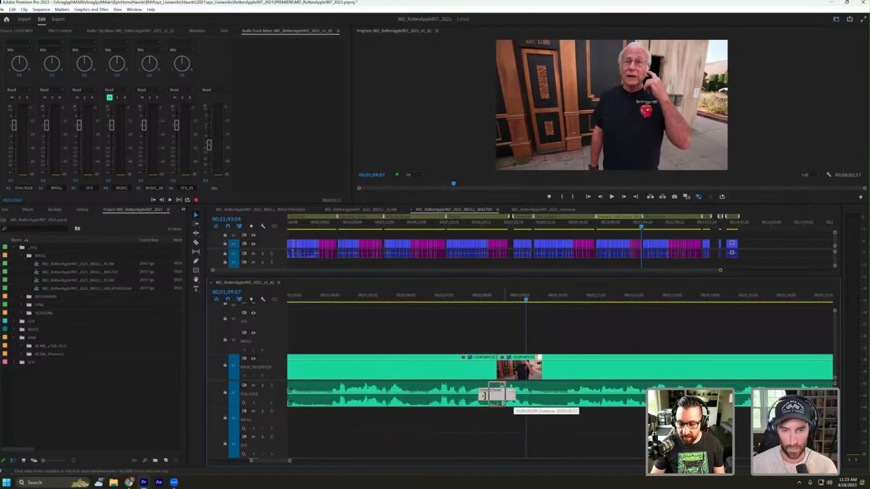